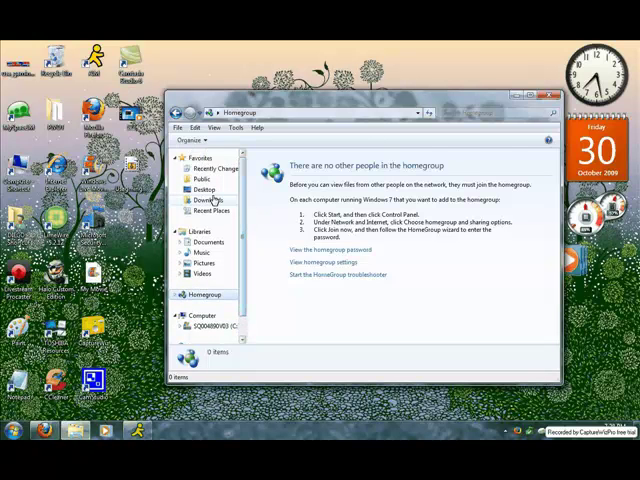
Open the empty Downloads folder from Favorites and close Explorer to reveal the Firefox start page.
left_click(200, 200)
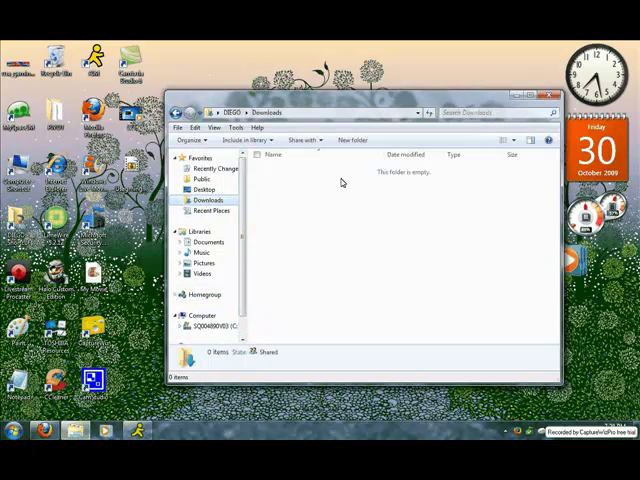
left_click(208, 210)
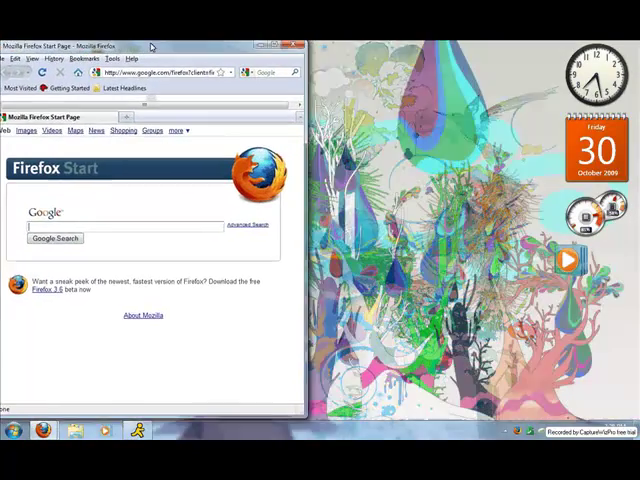
Move the Firefox window aside and launch the Libraries folder listing Documents, Music, Pictures and Videos.
left_click_drag(150, 46, 244, 54)
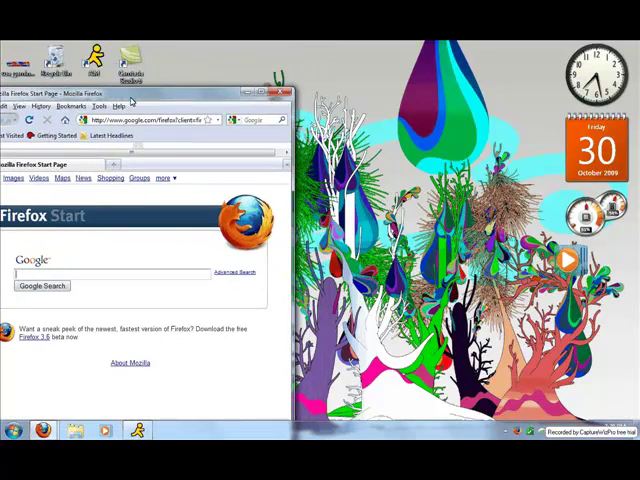
left_click_drag(150, 92, 150, 56)
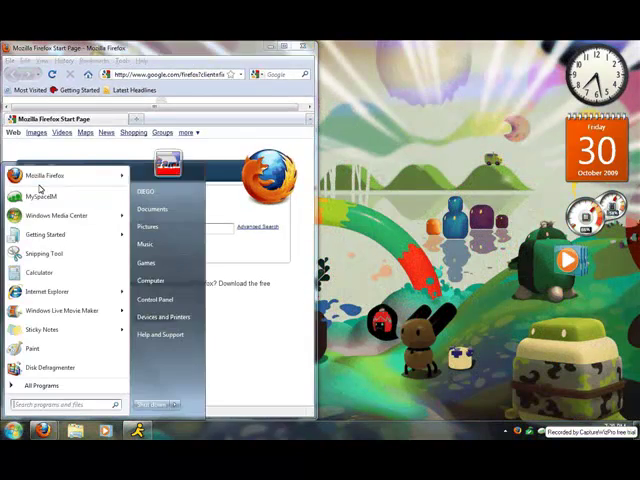
left_click(46, 176)
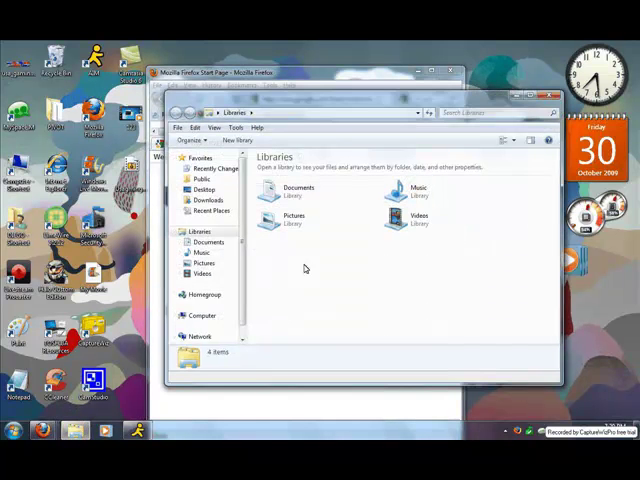
Dismiss the Libraries window and Firefox so only the bare desktop with its gadgets remains.
left_click(184, 316)
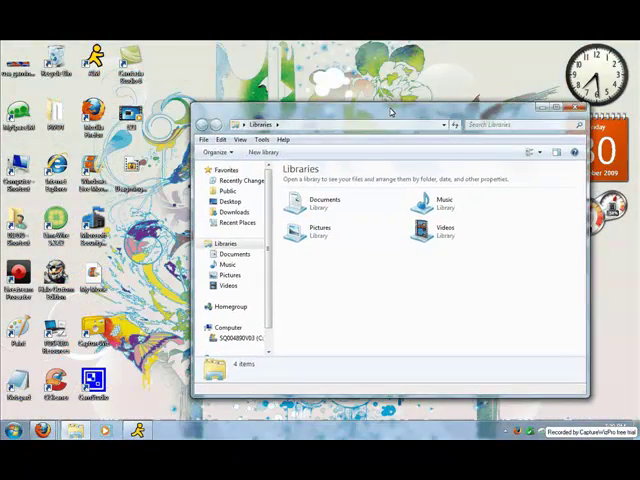
left_click_drag(390, 110, 458, 142)
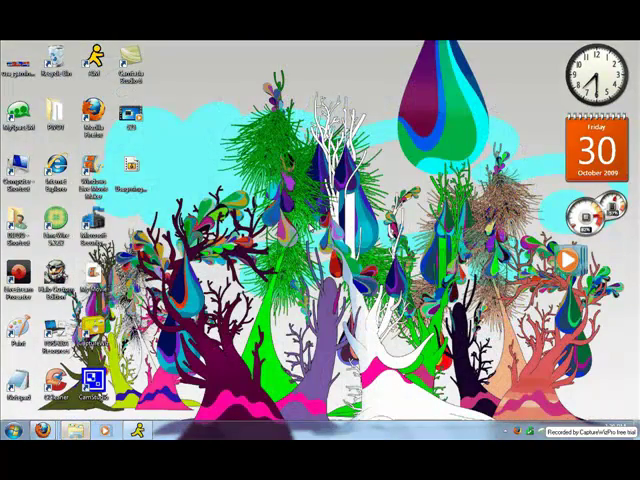
Cycle the desktop wallpaper twice via Next desktop background to reach the dark red bubble design.
right_click(316, 236)
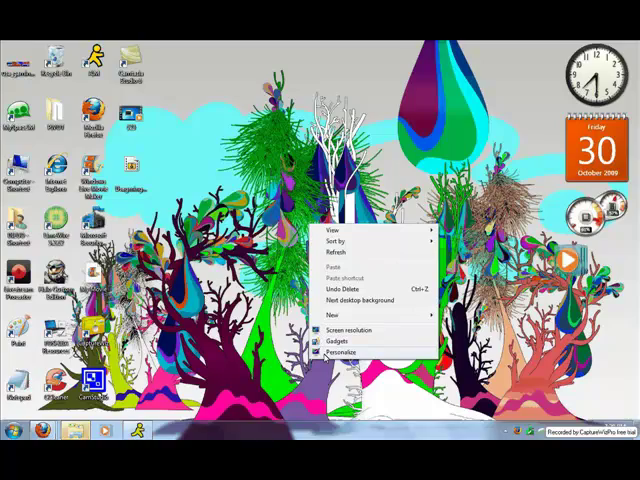
left_click(356, 300)
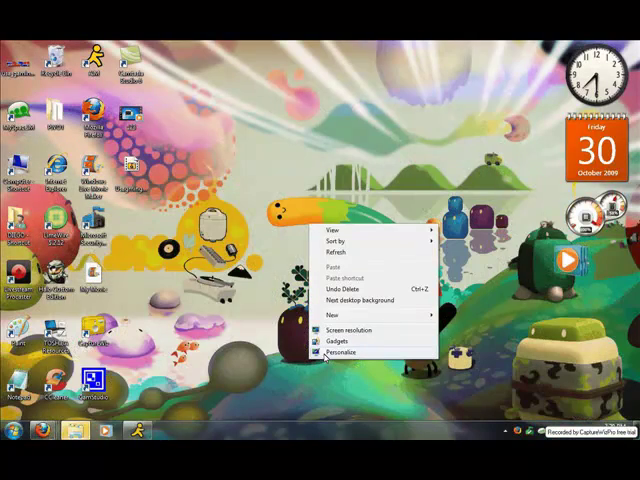
mouse_move(328, 356)
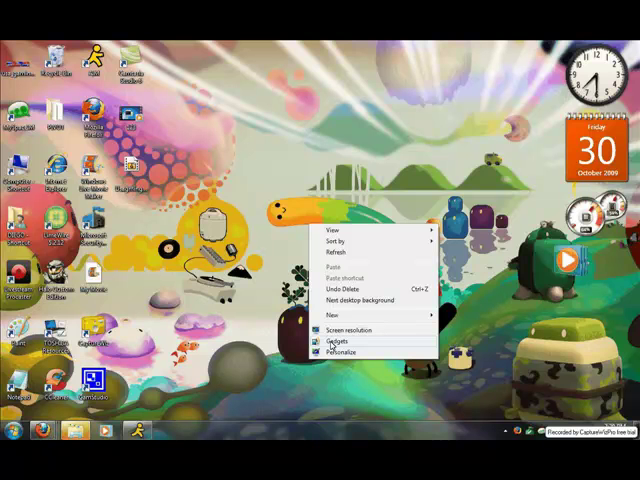
left_click(356, 300)
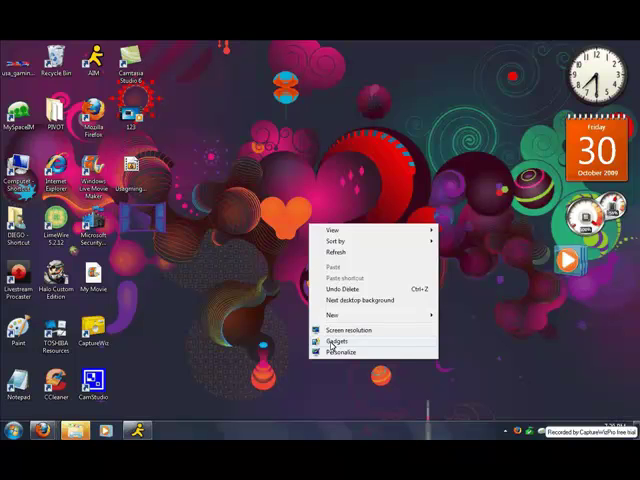
Launch Personalization from the desktop menu and browse the Aero themes (Windows 7, Architecture, Characters).
left_click(336, 340)
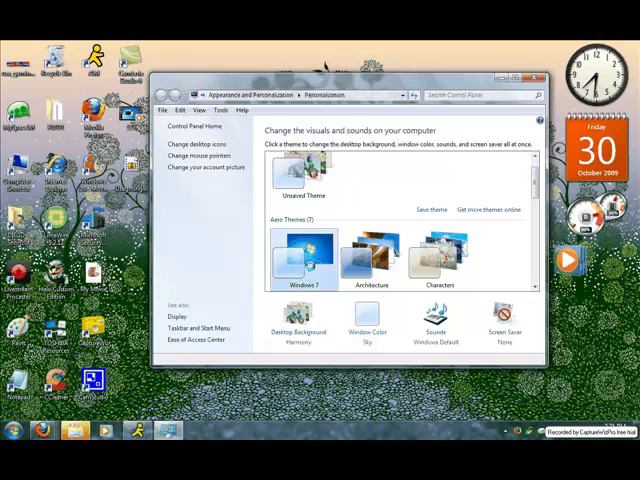
left_click(304, 256)
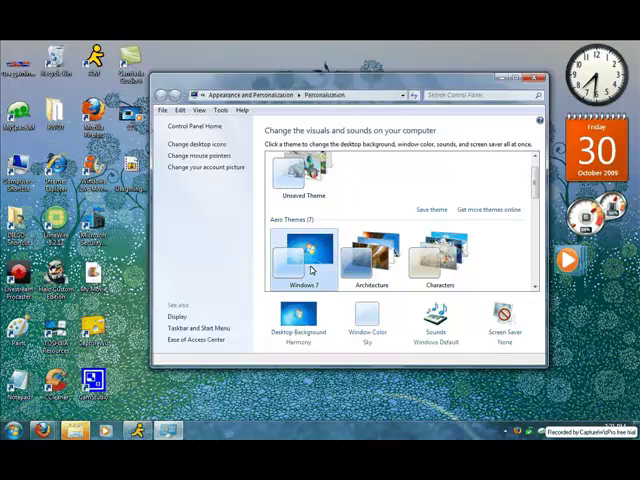